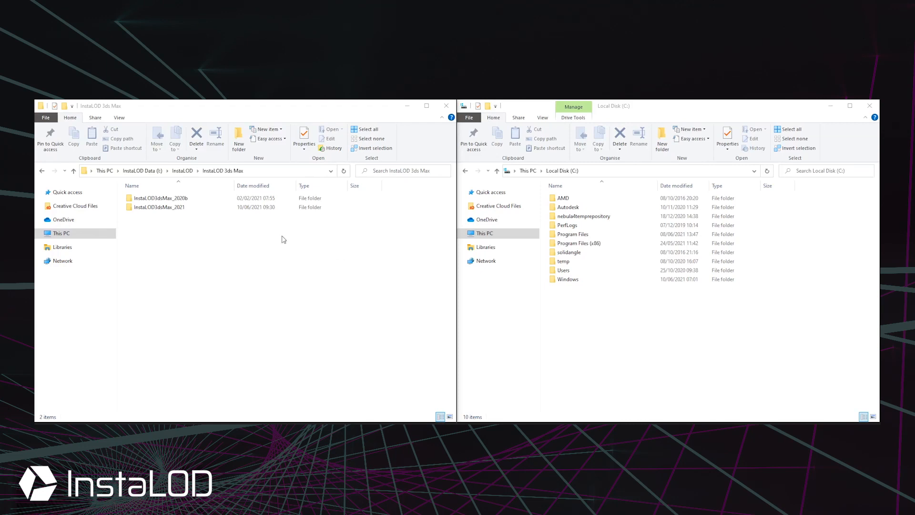
Enter the InstaLOD3dsMax_2021 folder, then browse C:\Users\<user>\AppData\Local on the other side.
double_click(160, 207)
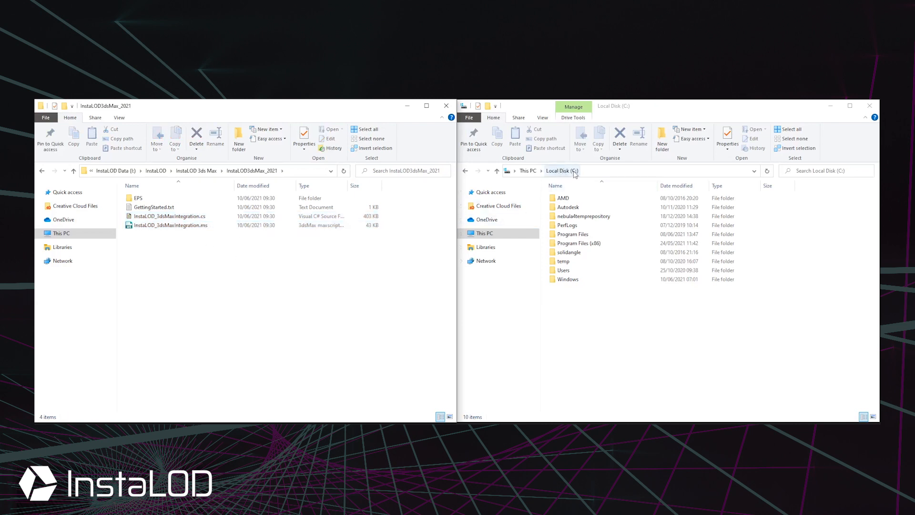
double_click(564, 270)
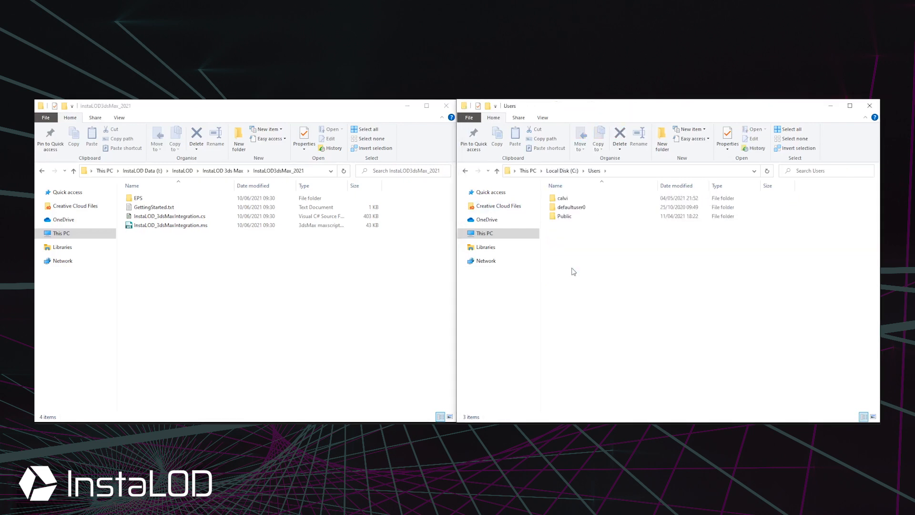
double_click(561, 198)
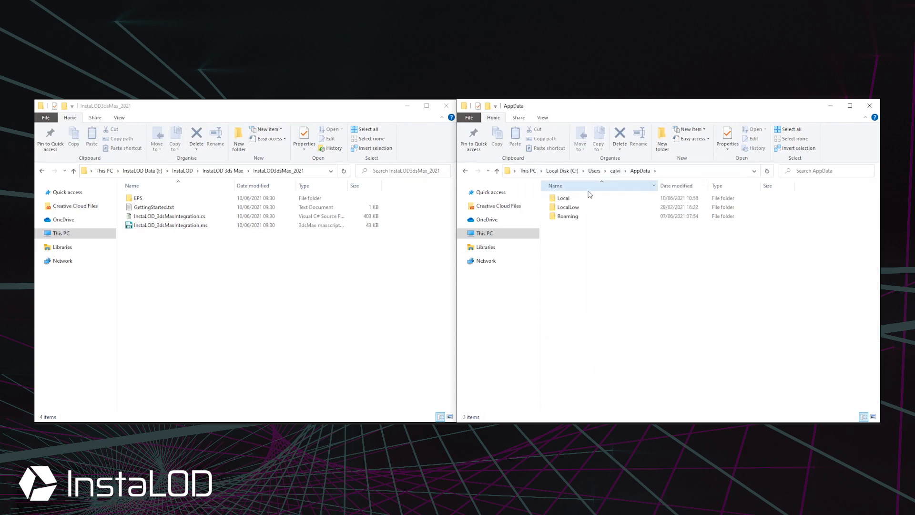
double_click(563, 198)
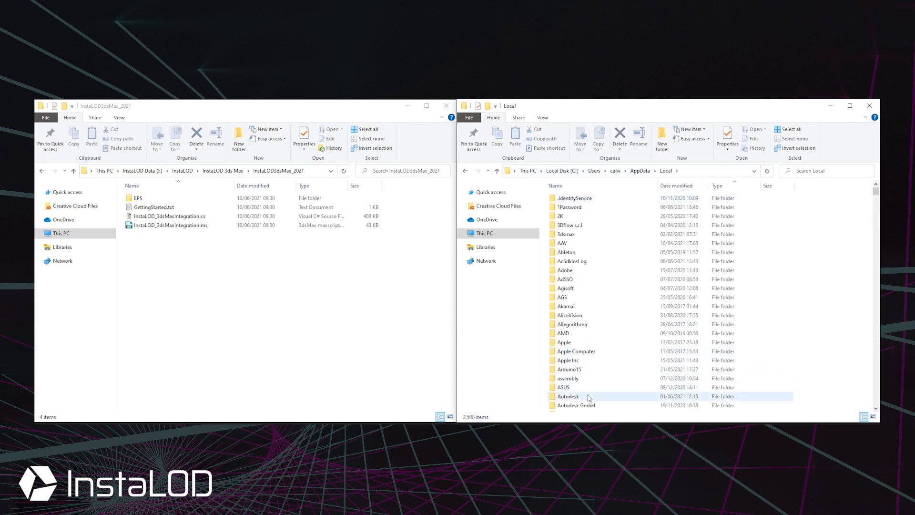
Continue into Autodesk 3dsMax > 2021 - 64bit > ENU to reach the user settings folder.
double_click(567, 396)
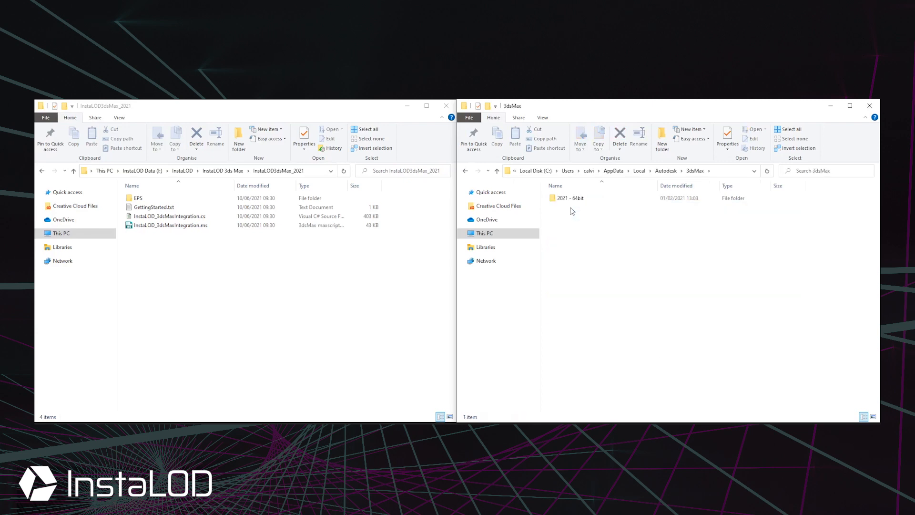
double_click(568, 198)
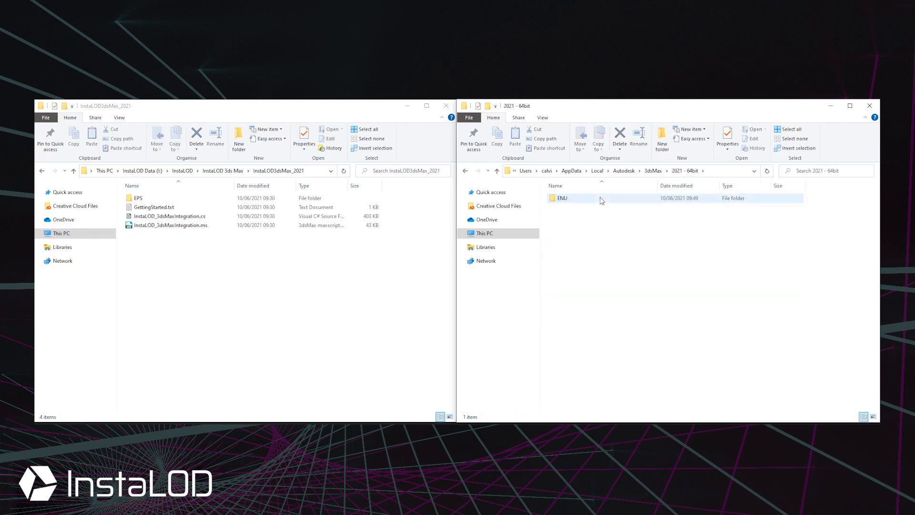
double_click(562, 198)
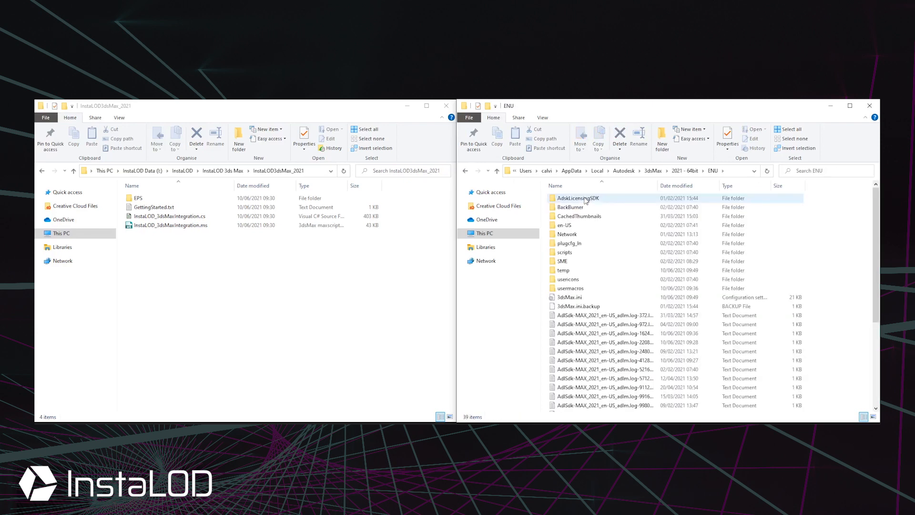
double_click(565, 252)
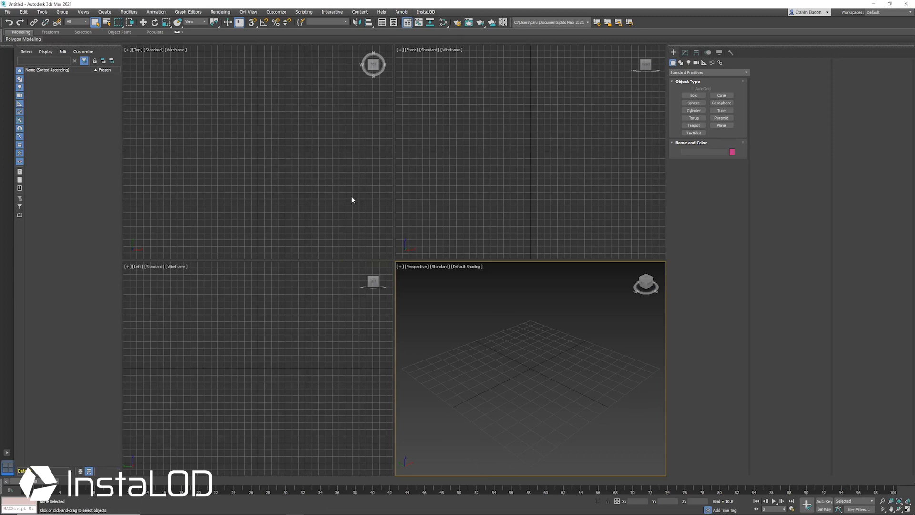
mouse_move(429, 39)
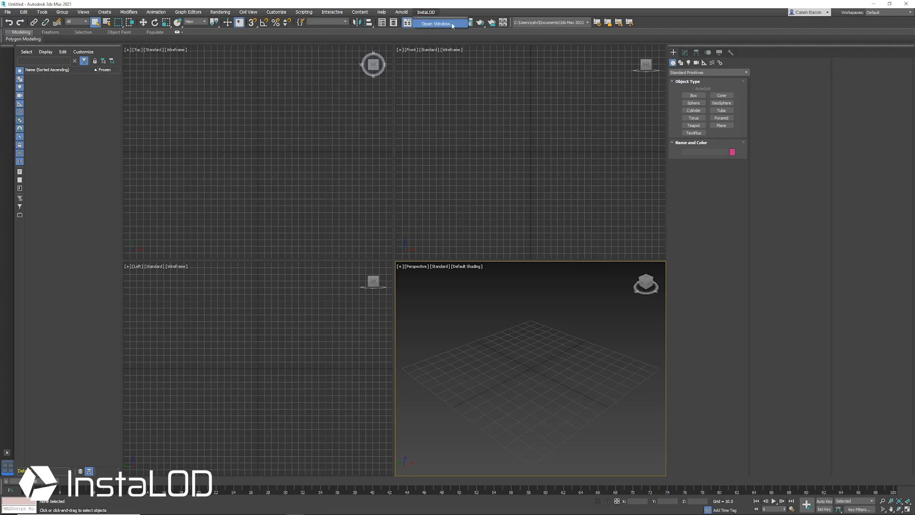
Show the InstaLOD plugin window and start browsing for its Pipeline Path.
left_click(440, 22)
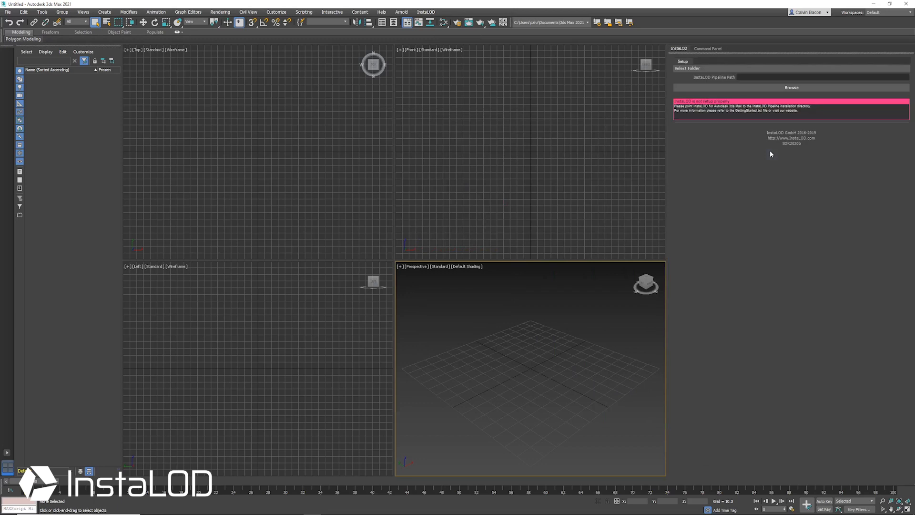
left_click(791, 88)
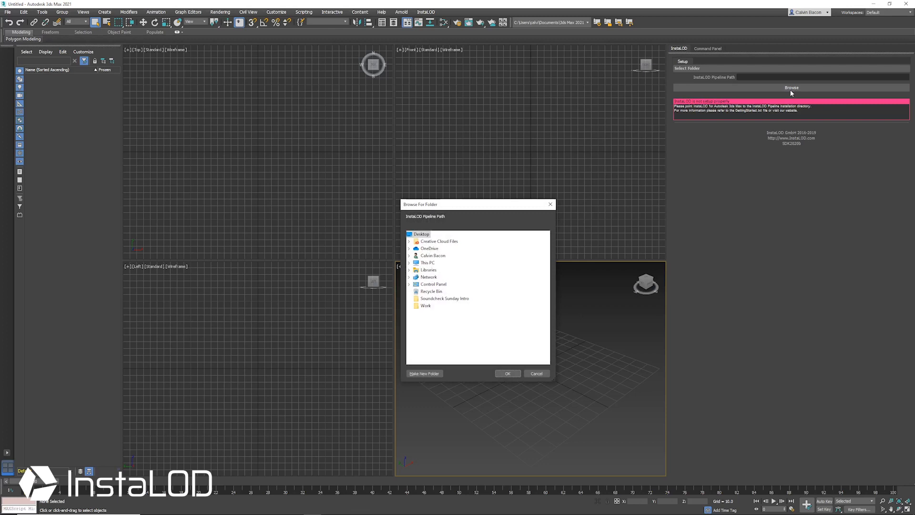
Select InstaLODPipeline_2021 under This PC > InstaLOD > InstaLOD Pipeline as the pipeline folder.
left_click(409, 263)
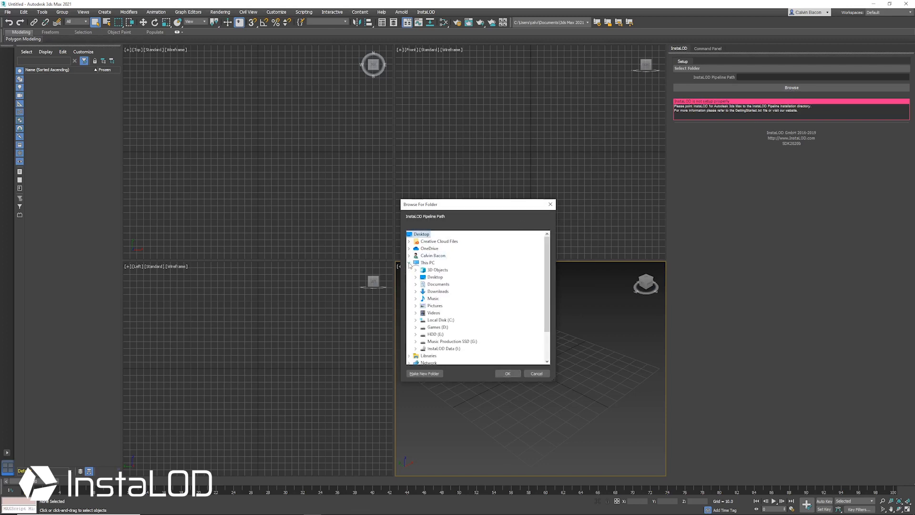
left_click(416, 312)
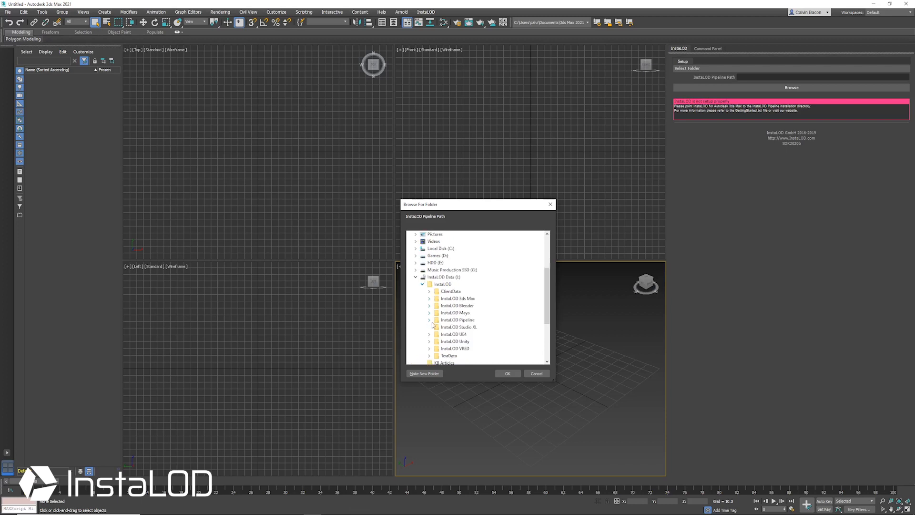
left_click(430, 319)
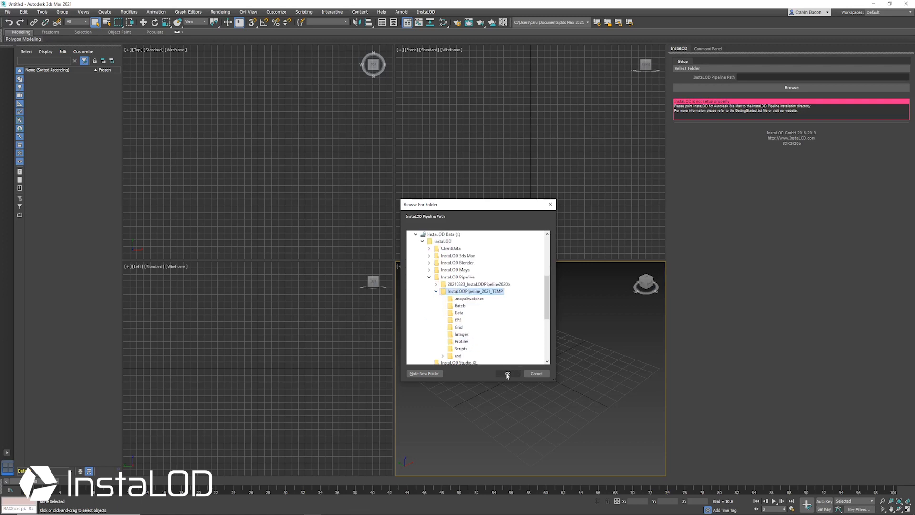
left_click(506, 373)
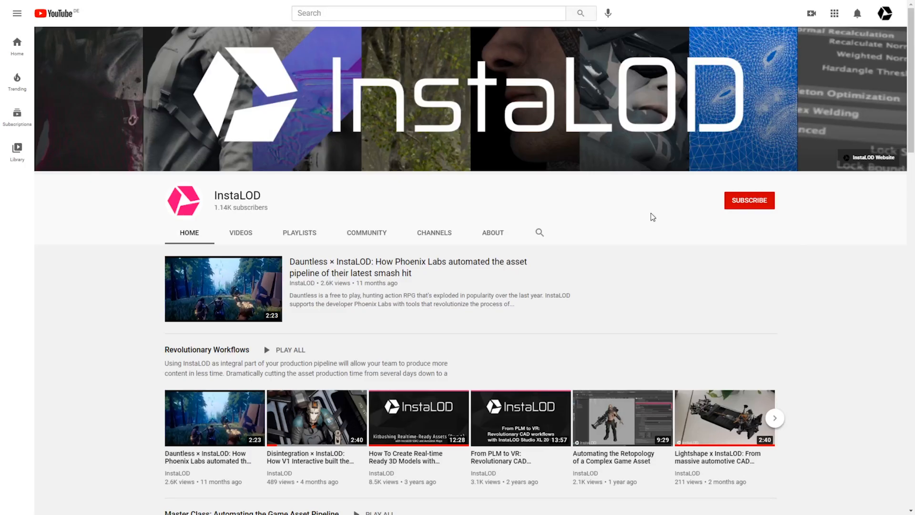
Go to the InstaLOD website and scroll to 'The solution that fits into your workflow' section.
left_click(749, 200)
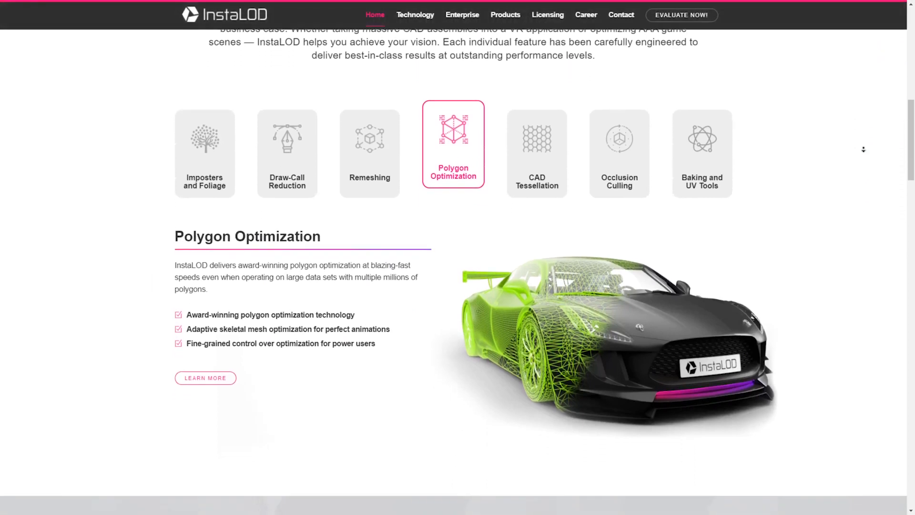
scroll("down", 3)
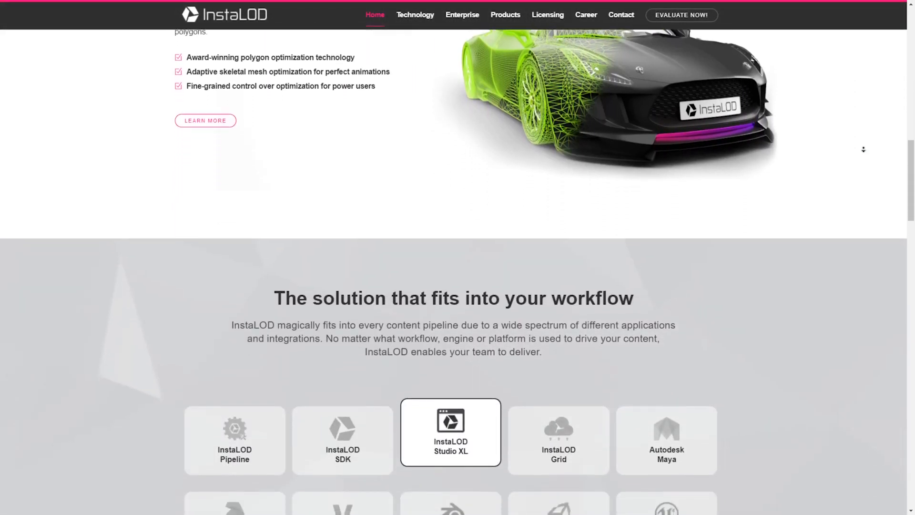
scroll("down", 3)
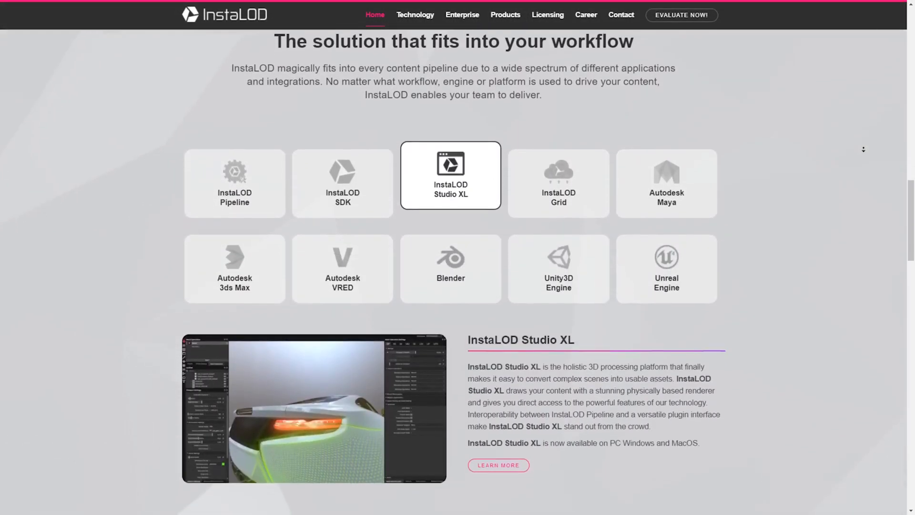